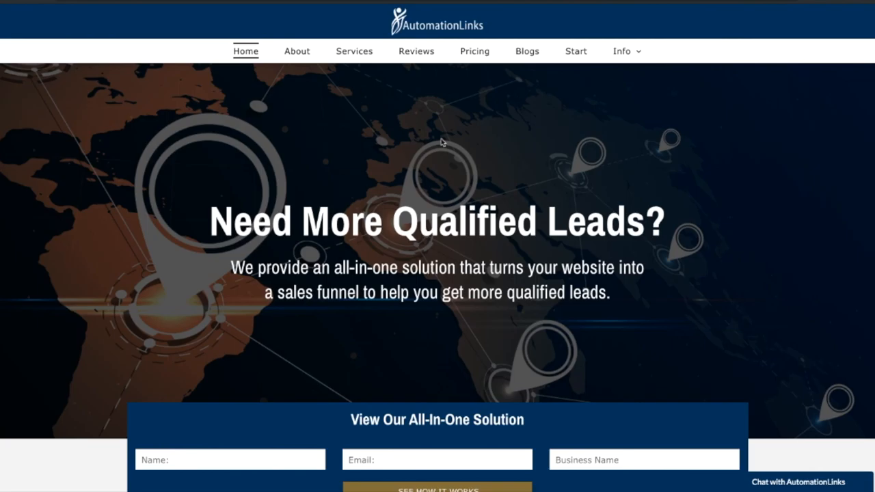
{"action": "mouse_move", "coordinate": [520, 161]}
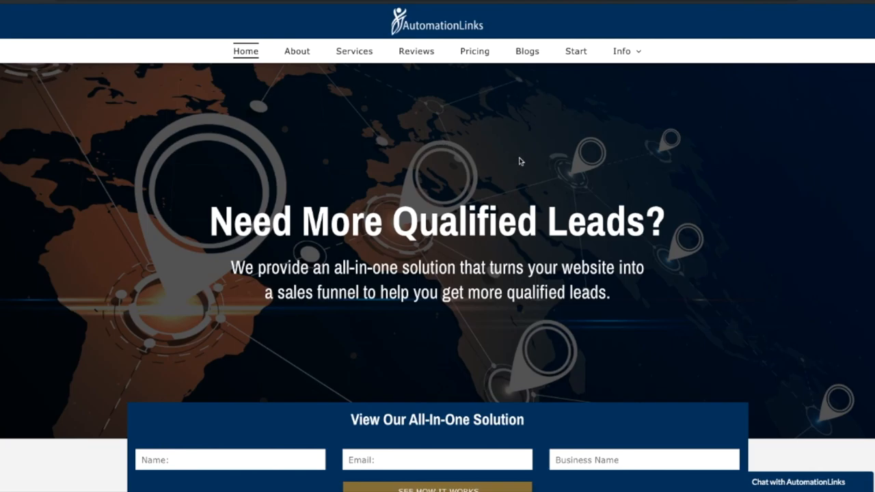
{"action": "mouse_move", "coordinate": [585, 186]}
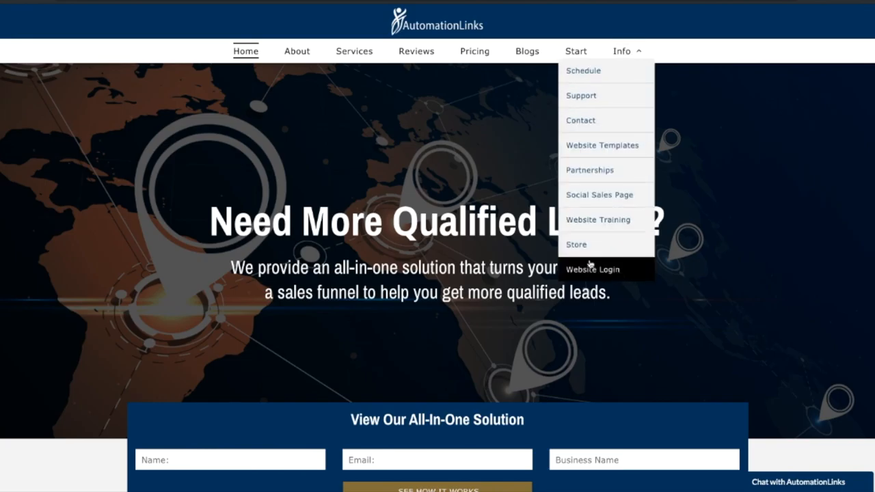
Step: Sign in through Website Login to reach the homepage in the editor
{"action": "left_click", "coordinate": [592, 268]}
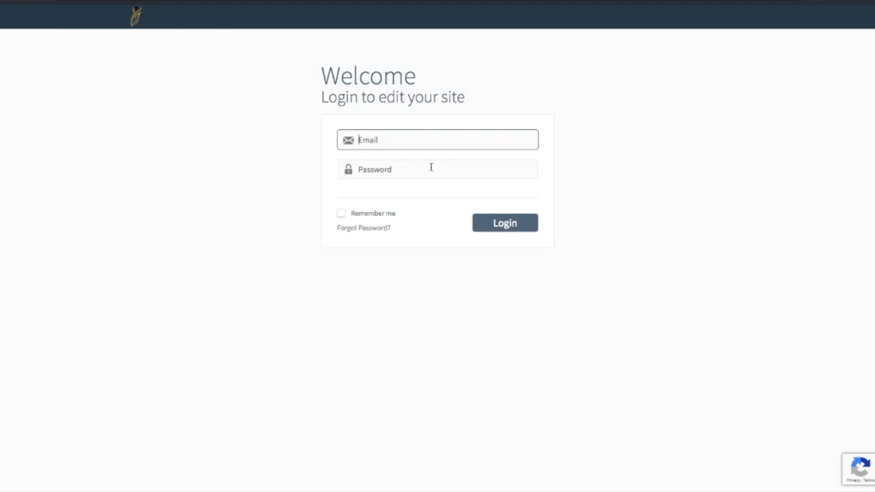
{"action": "left_click", "coordinate": [504, 221]}
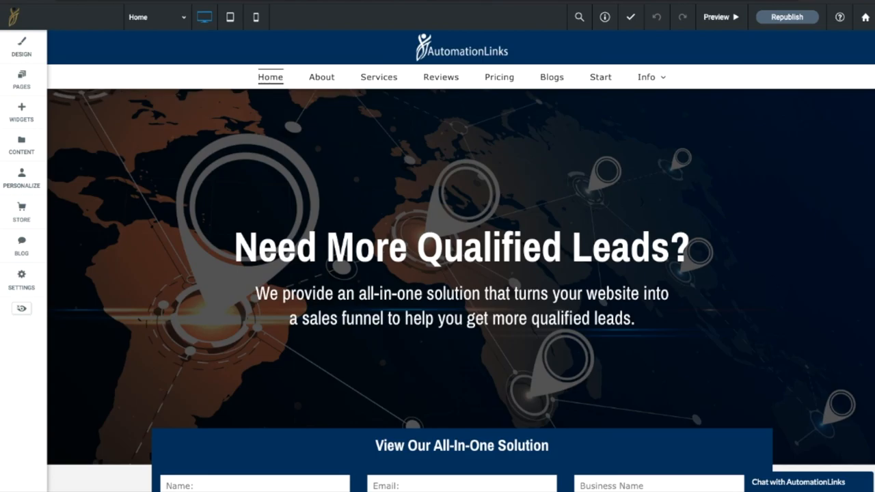
{"action": "left_click", "coordinate": [462, 247]}
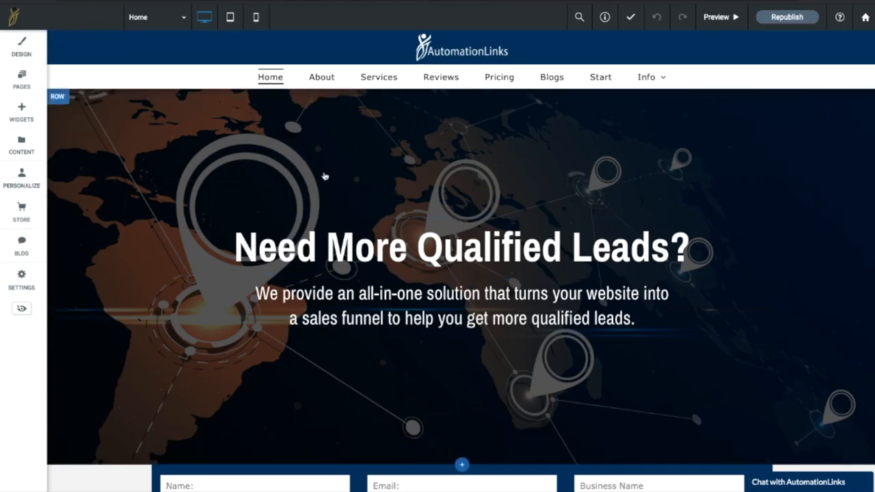
{"action": "mouse_move", "coordinate": [334, 222]}
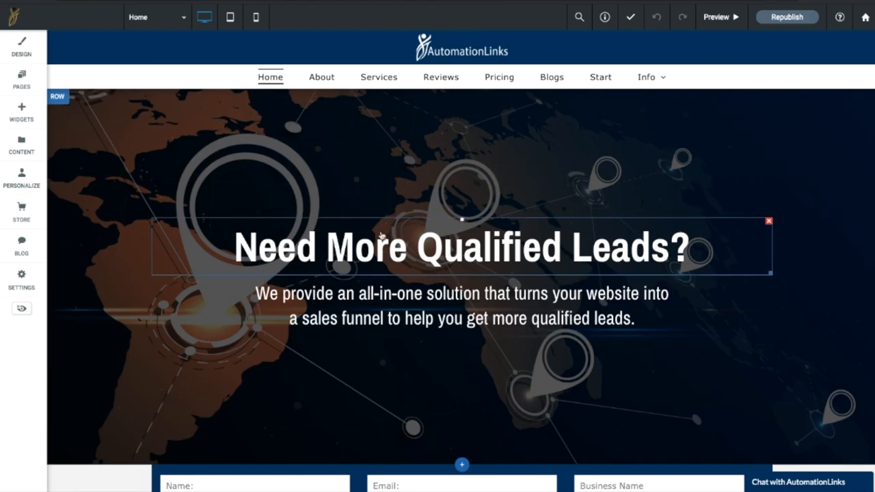
{"action": "mouse_move", "coordinate": [411, 253]}
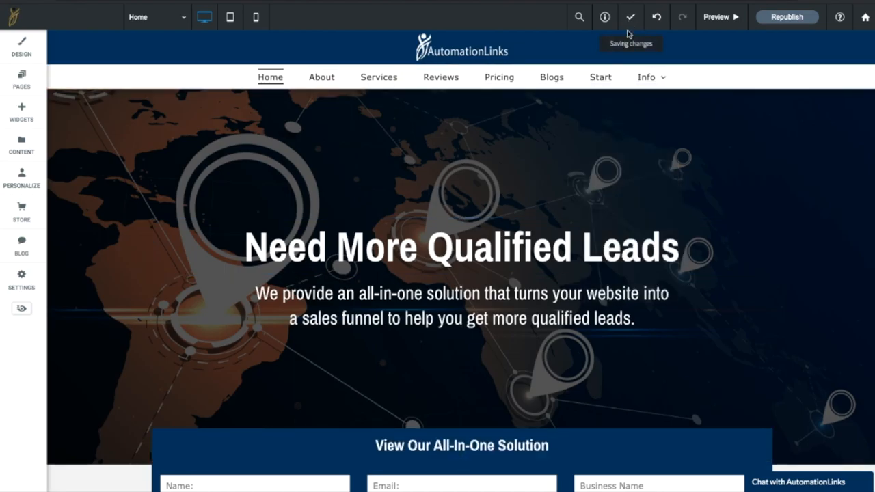
{"action": "mouse_move", "coordinate": [657, 16]}
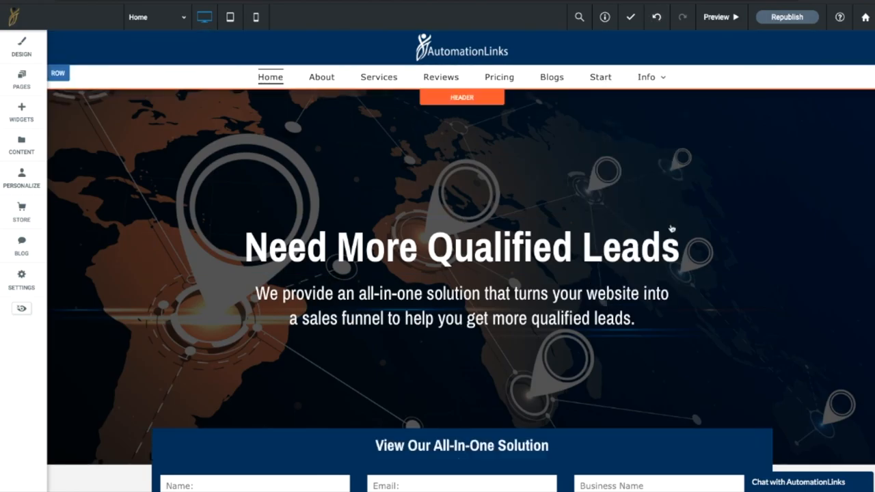
{"action": "left_click", "coordinate": [462, 248]}
{"action": "type", "text": "?"}
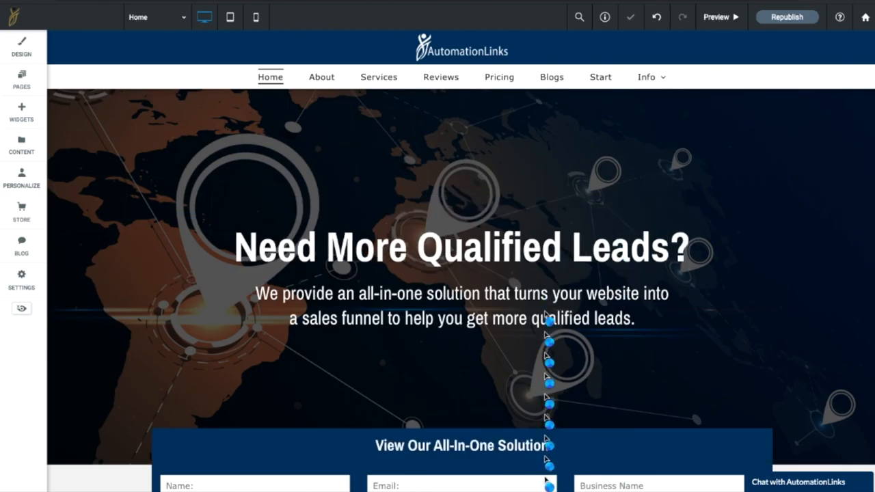
Step: Select the analytics dashboard chart image to show its settings
{"action": "scroll", "scroll_direction": "down", "scroll_amount": 3}
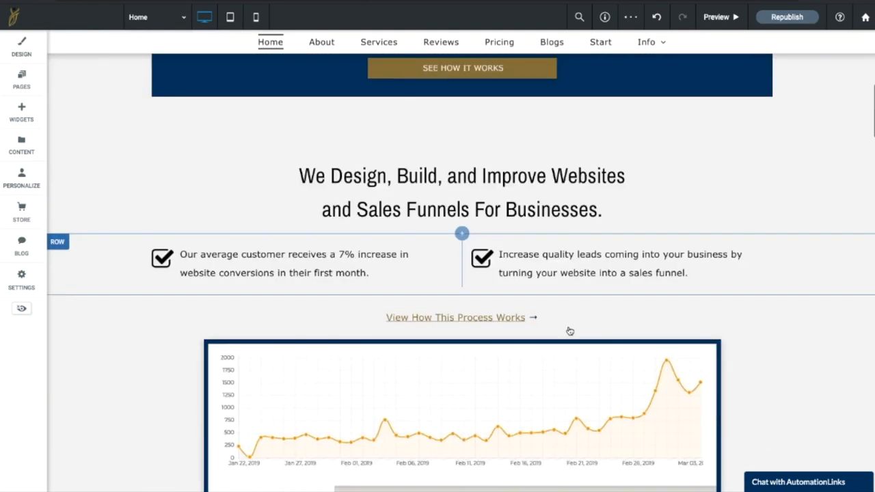
{"action": "scroll", "scroll_direction": "down", "scroll_amount": 3}
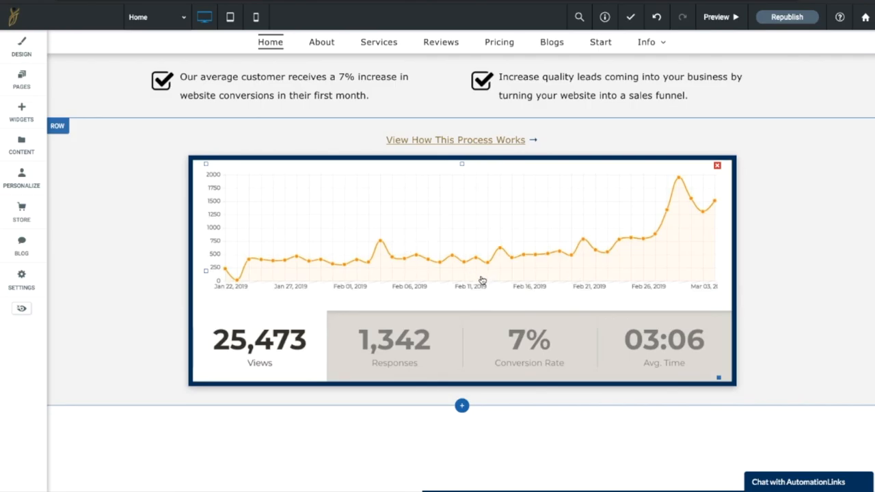
{"action": "left_click", "coordinate": [463, 274]}
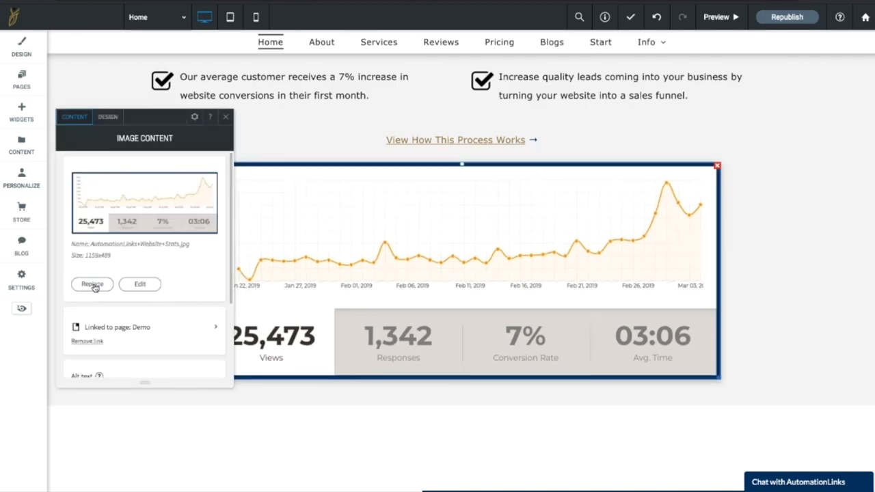
Step: Browse site images in the Replace picker, then close it leaving the chart unchanged
{"action": "left_click", "coordinate": [91, 283]}
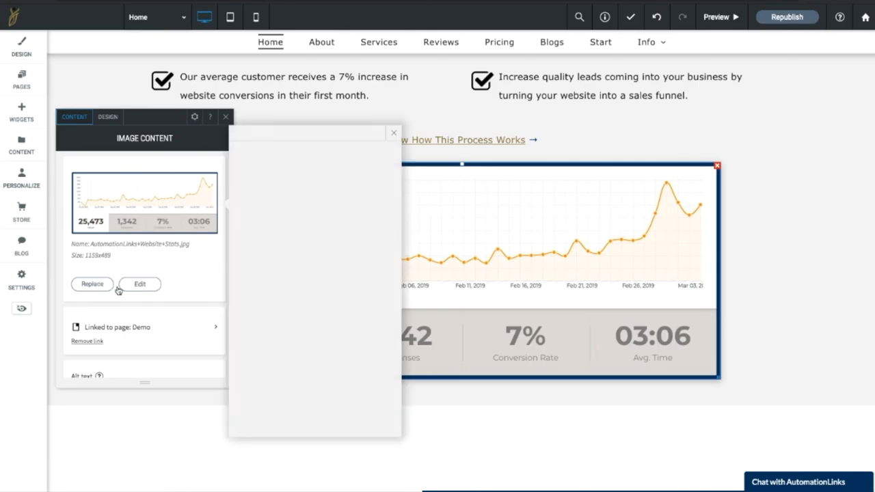
{"action": "left_click", "coordinate": [91, 283]}
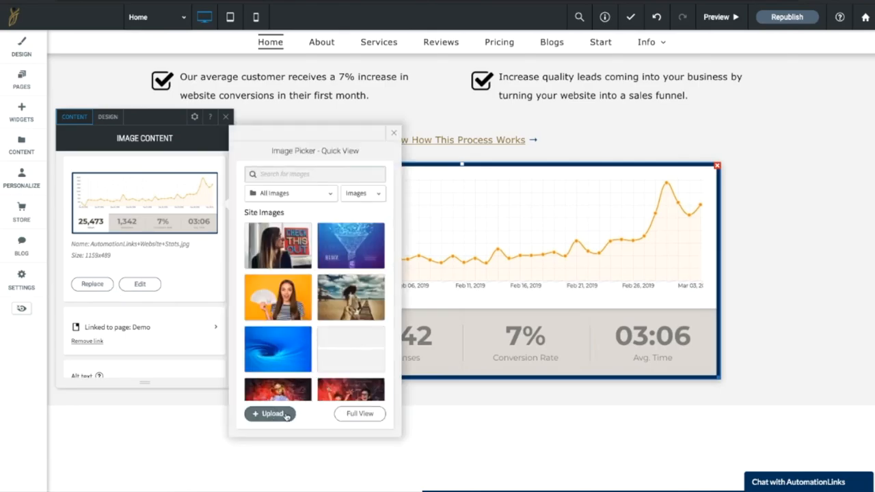
{"action": "mouse_move", "coordinate": [350, 297]}
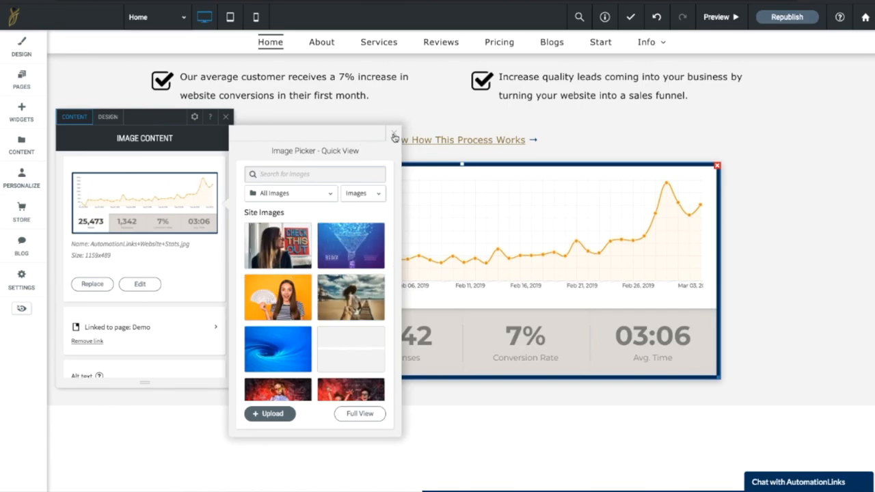
{"action": "left_click", "coordinate": [394, 135]}
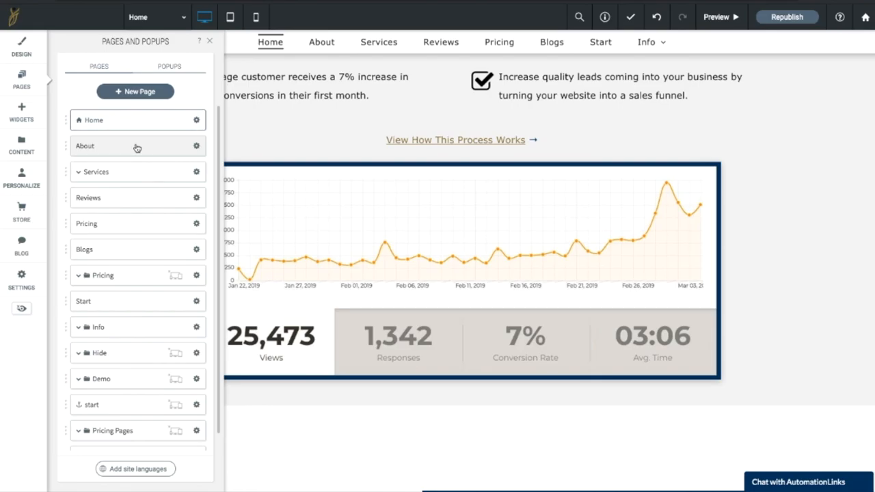
{"action": "mouse_move", "coordinate": [25, 142]}
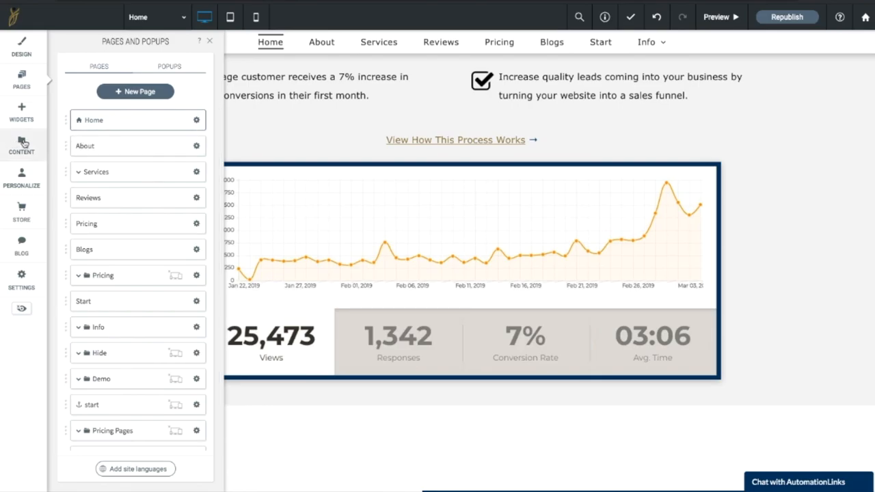
Step: Show the Content Library panel with business info, text, images and site content
{"action": "left_click", "coordinate": [22, 145]}
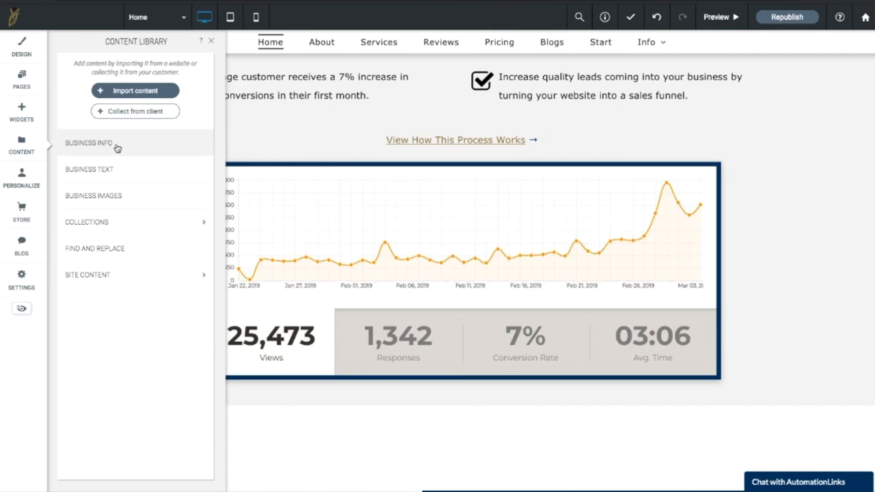
{"action": "mouse_move", "coordinate": [121, 148]}
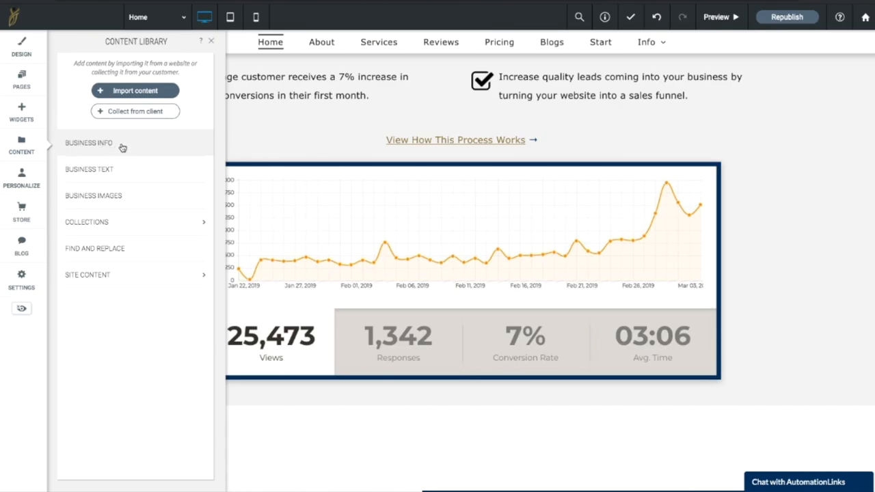
{"action": "mouse_move", "coordinate": [115, 148]}
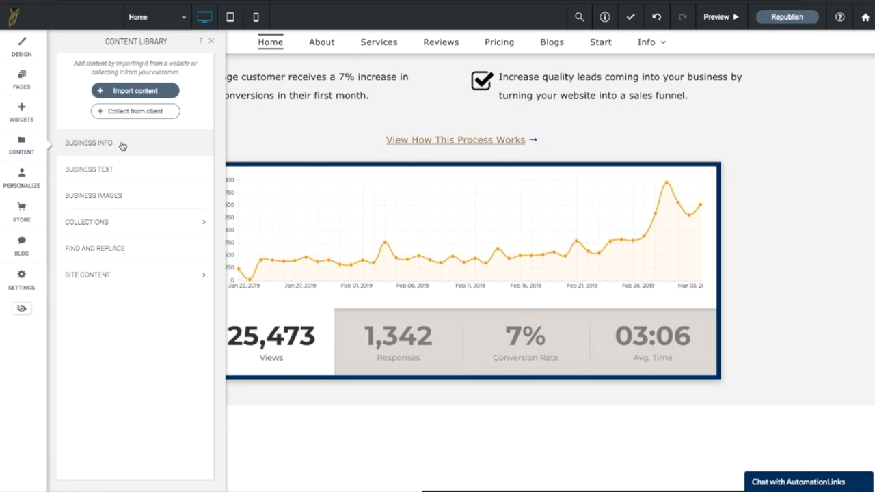
{"action": "mouse_move", "coordinate": [88, 196]}
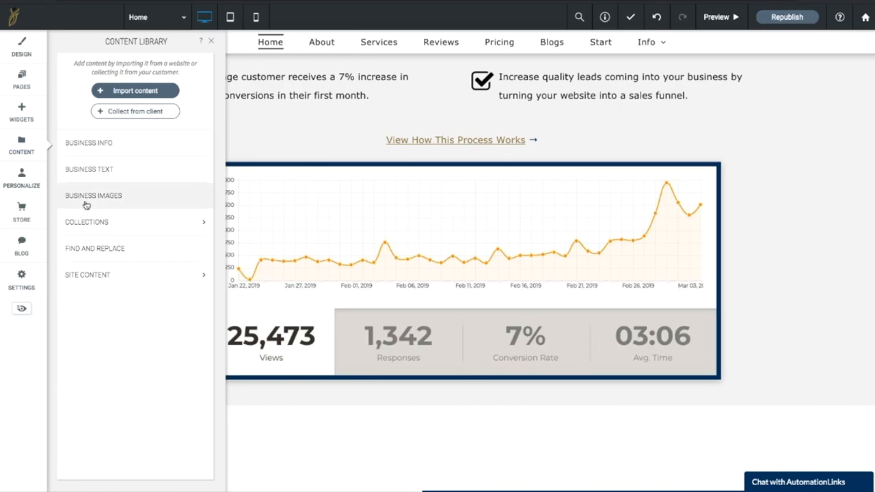
{"action": "mouse_move", "coordinate": [125, 205]}
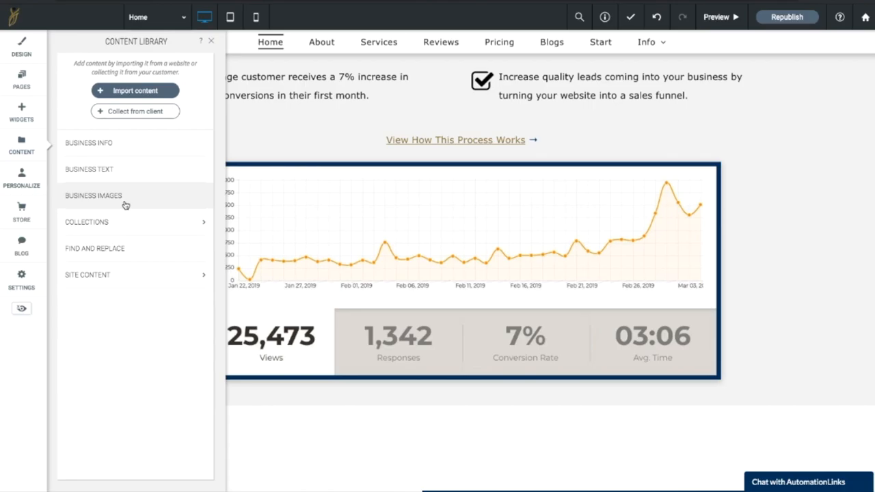
{"action": "mouse_move", "coordinate": [116, 275]}
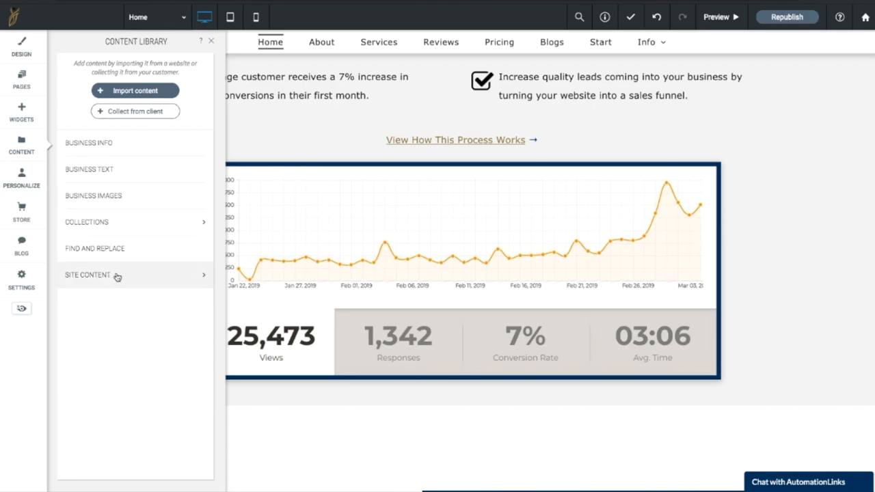
{"action": "mouse_move", "coordinate": [134, 277]}
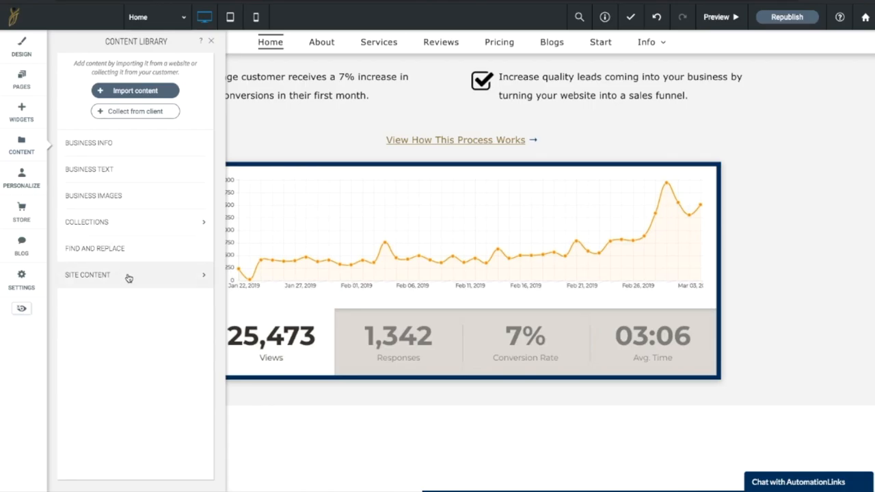
Step: Go to Manage Store and open the Catalog > Products list
{"action": "left_click", "coordinate": [22, 211]}
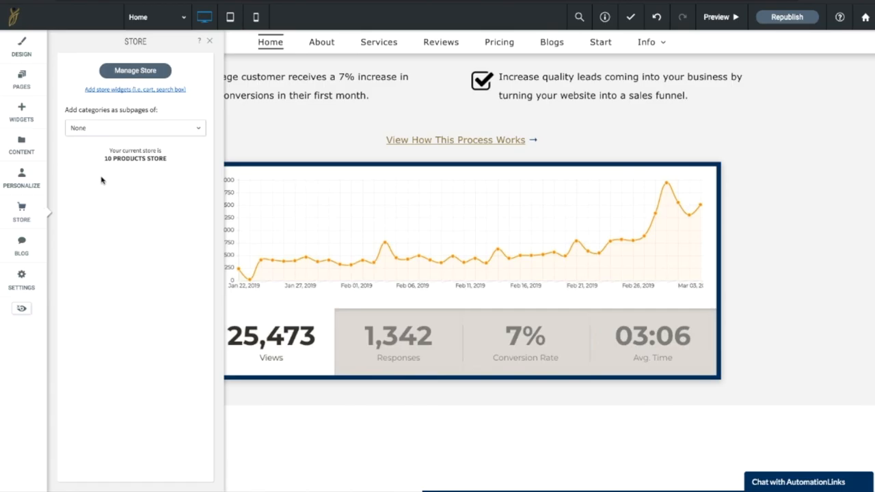
{"action": "mouse_move", "coordinate": [108, 167]}
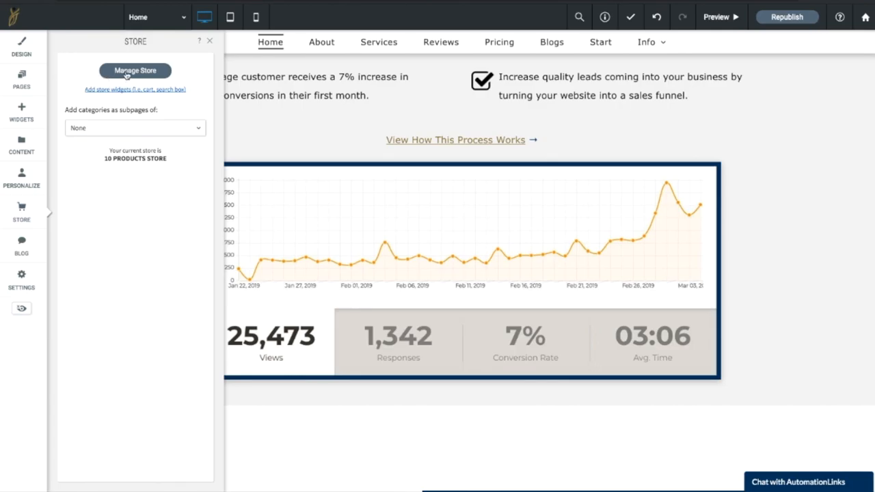
{"action": "left_click", "coordinate": [134, 71]}
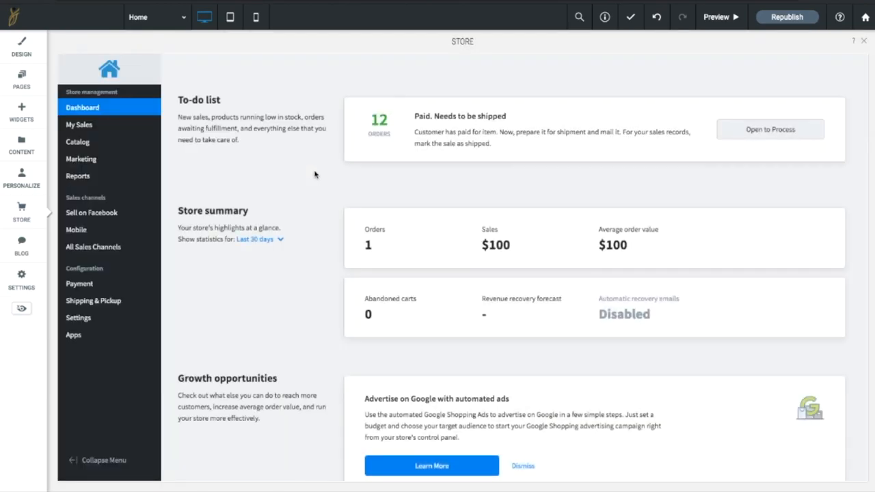
{"action": "left_click", "coordinate": [77, 141]}
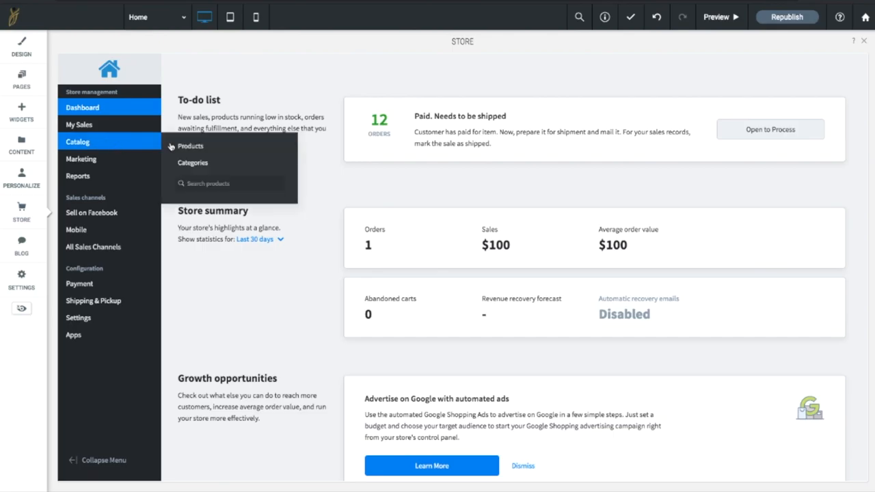
{"action": "left_click", "coordinate": [190, 145]}
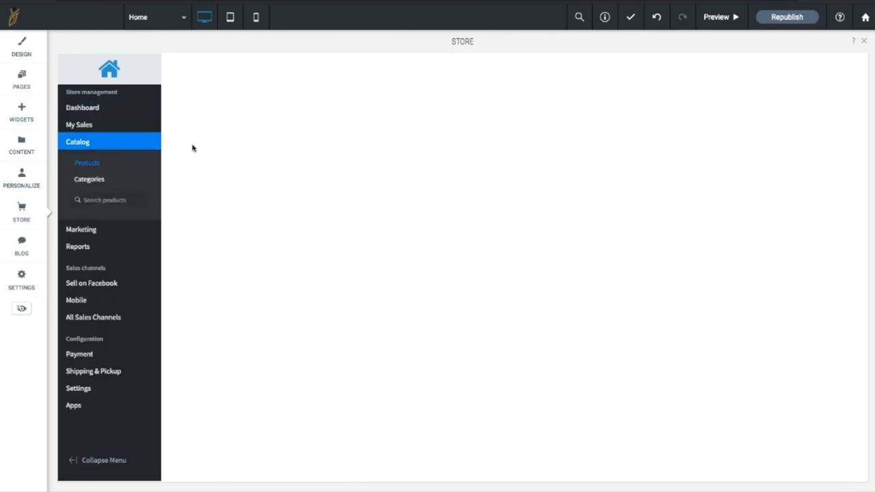
Step: Review the Custom AutomationLinks Work product at $100 and focus its Compare to price field
{"action": "left_click", "coordinate": [86, 161]}
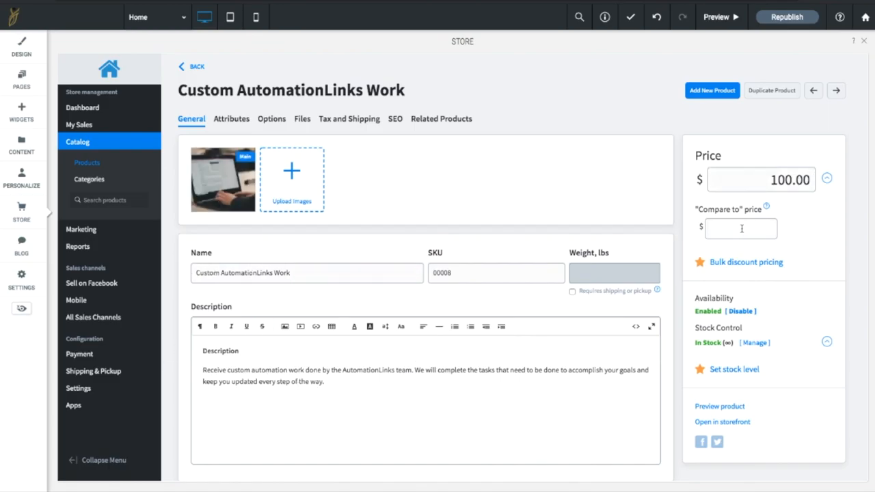
{"action": "left_click", "coordinate": [741, 229]}
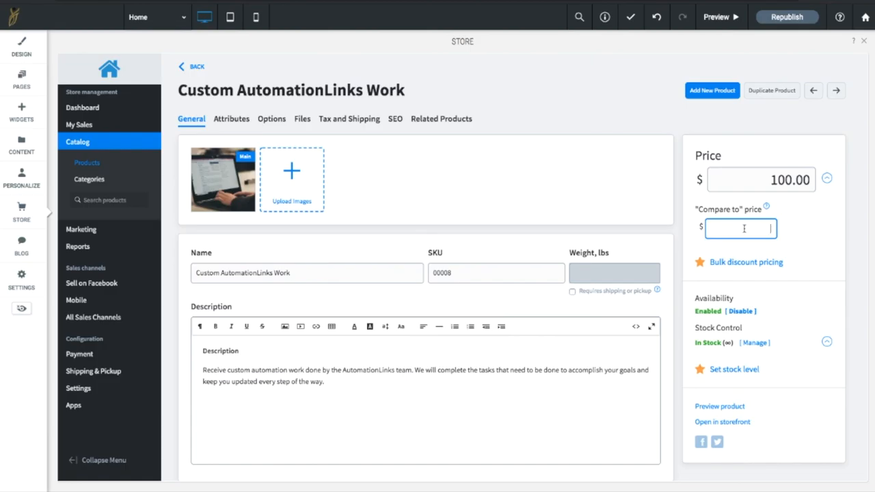
{"action": "mouse_move", "coordinate": [751, 252]}
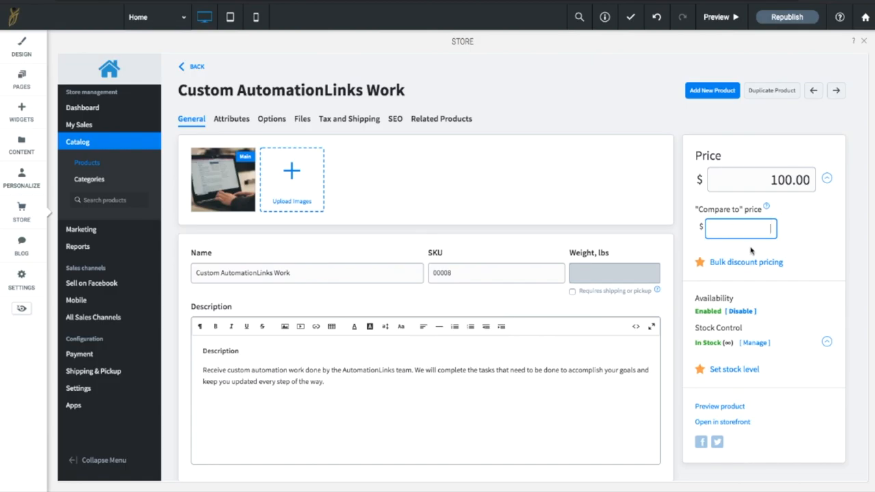
{"action": "mouse_move", "coordinate": [689, 237]}
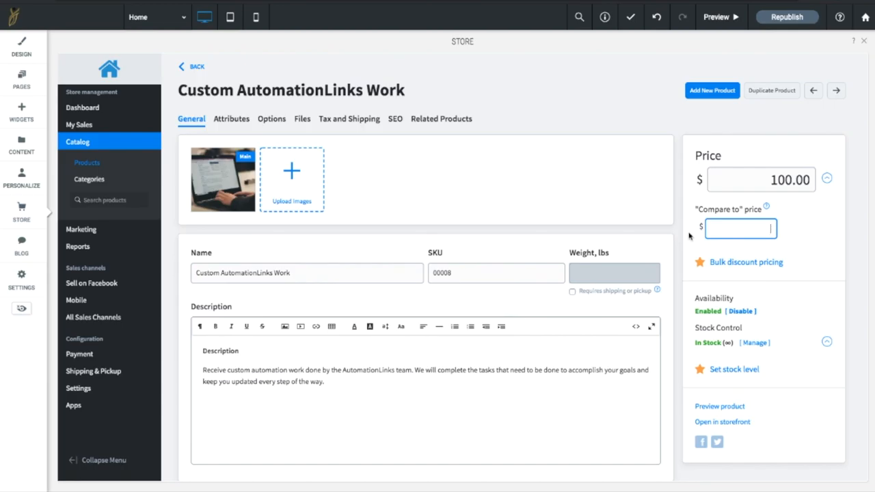
{"action": "mouse_move", "coordinate": [349, 118]}
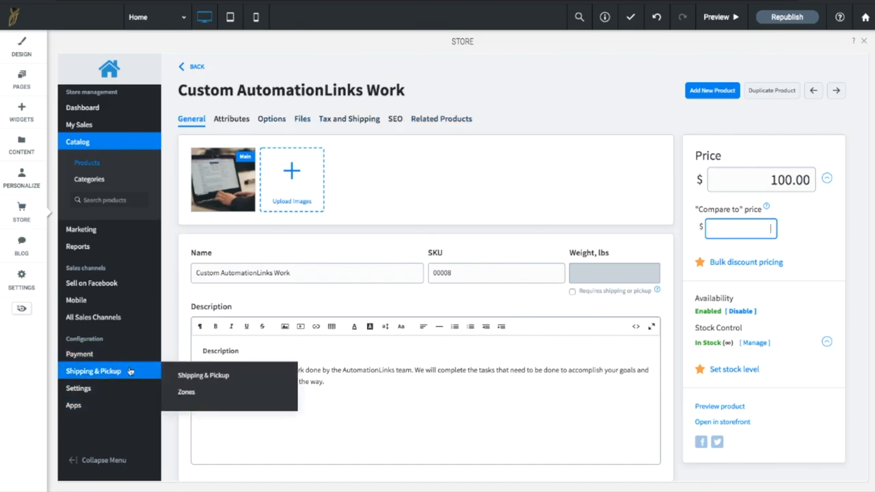
{"action": "mouse_move", "coordinate": [204, 375]}
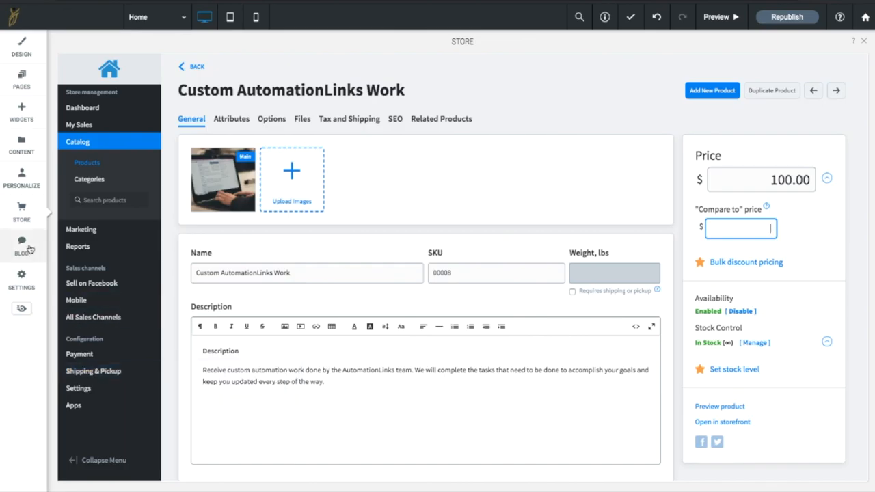
Step: Open Manage Posts to list the blog's 57 posts with dates and publish status
{"action": "left_click", "coordinate": [22, 243]}
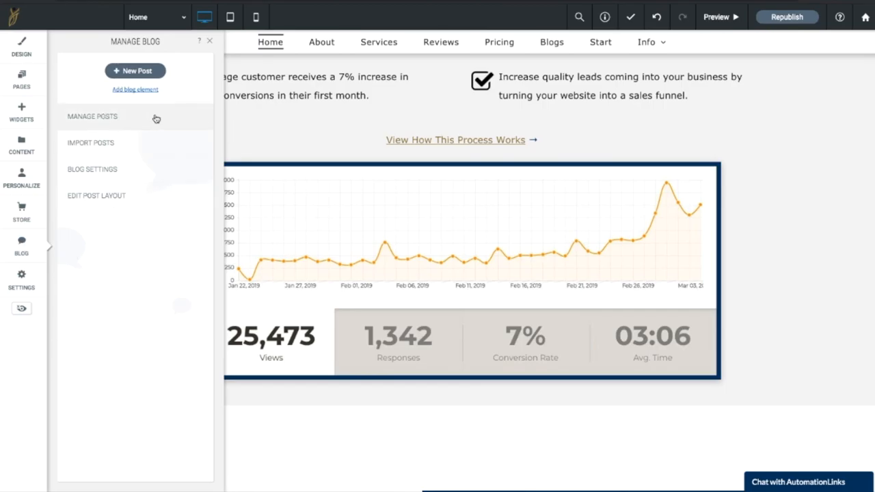
{"action": "mouse_move", "coordinate": [129, 142]}
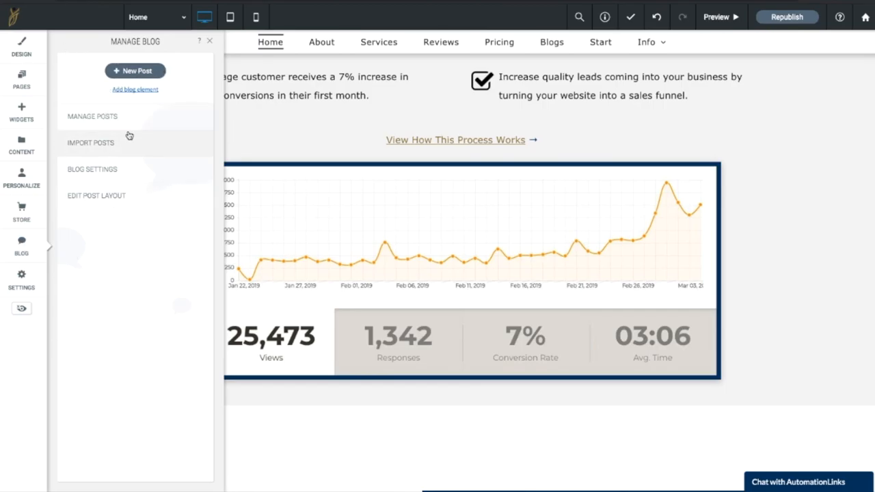
{"action": "mouse_move", "coordinate": [137, 137]}
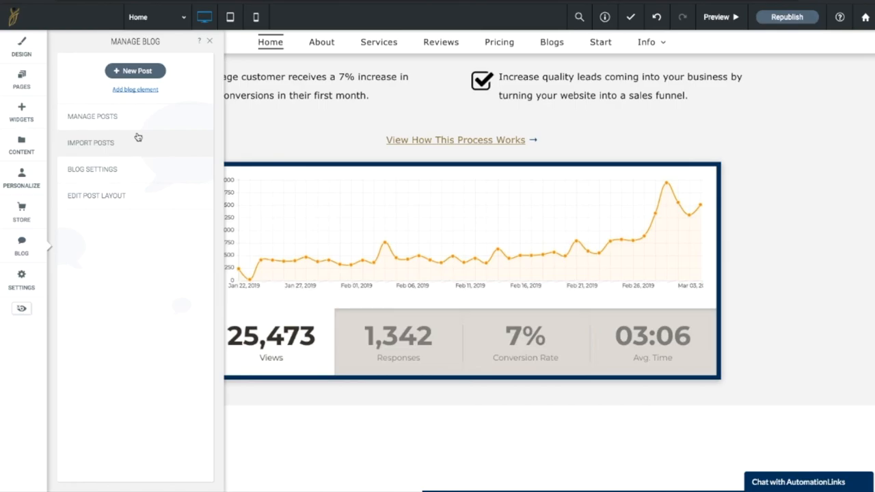
{"action": "left_click", "coordinate": [92, 116]}
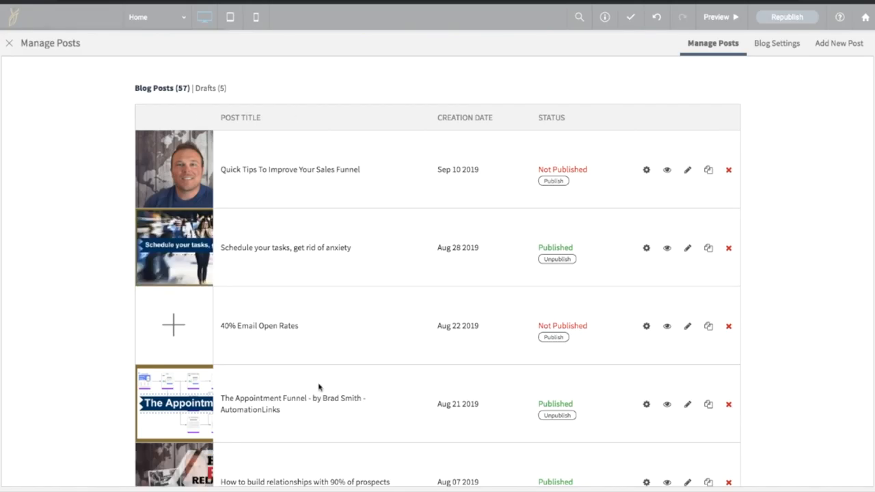
{"action": "mouse_move", "coordinate": [636, 217]}
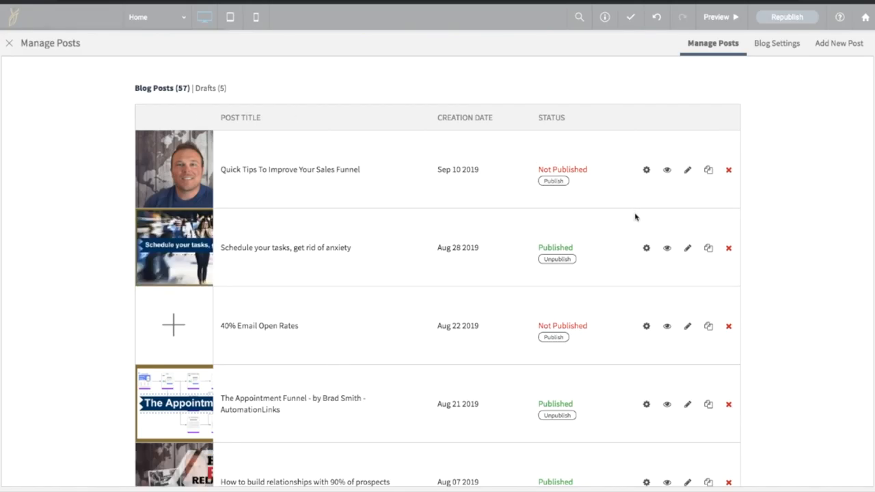
{"action": "mouse_move", "coordinate": [314, 185]}
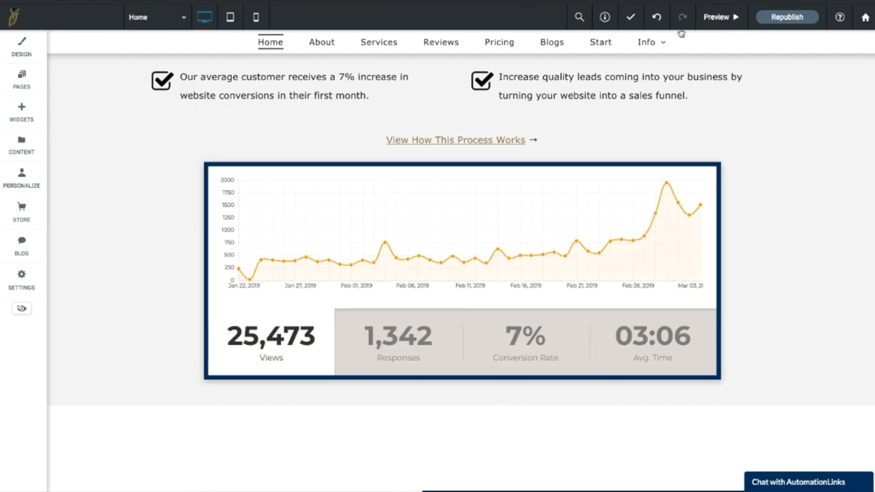
{"action": "mouse_move", "coordinate": [788, 16]}
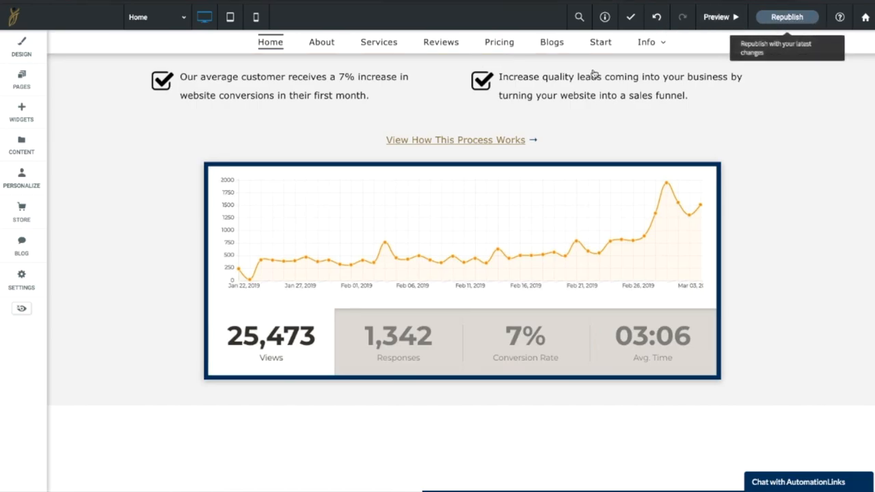
Step: Republish the site so the latest edits go live
{"action": "left_click", "coordinate": [462, 271]}
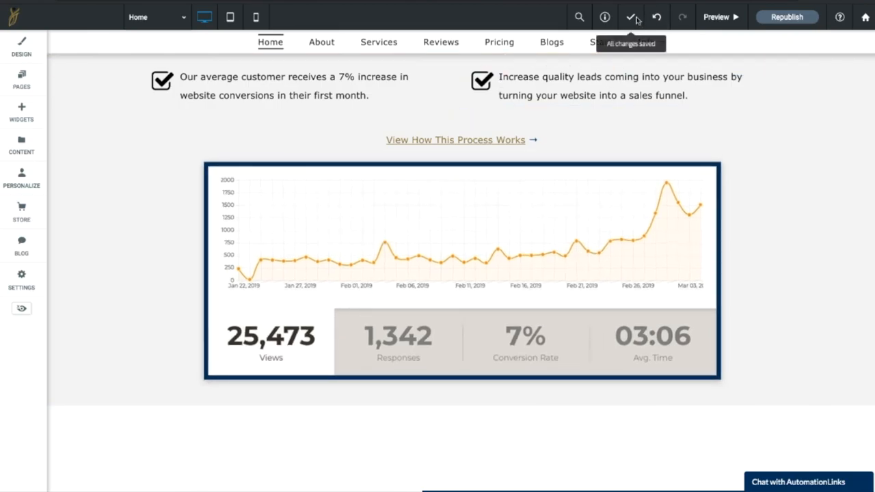
{"action": "mouse_move", "coordinate": [788, 17]}
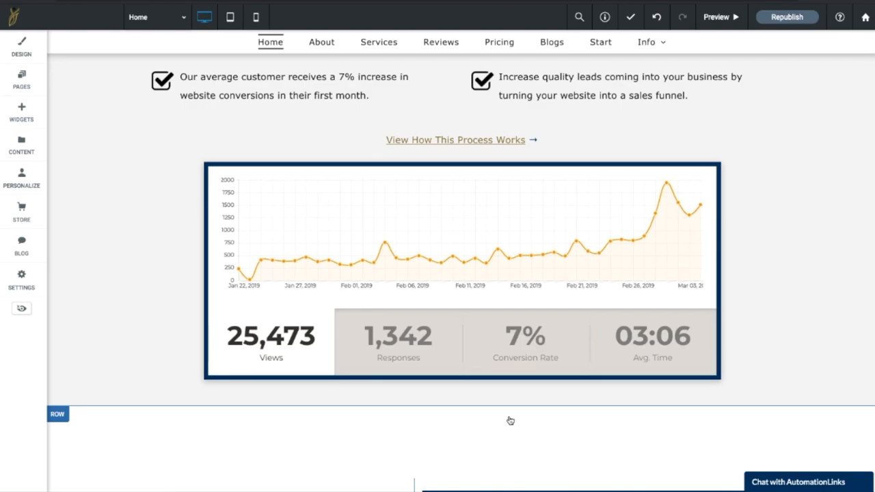
{"action": "mouse_move", "coordinate": [500, 424]}
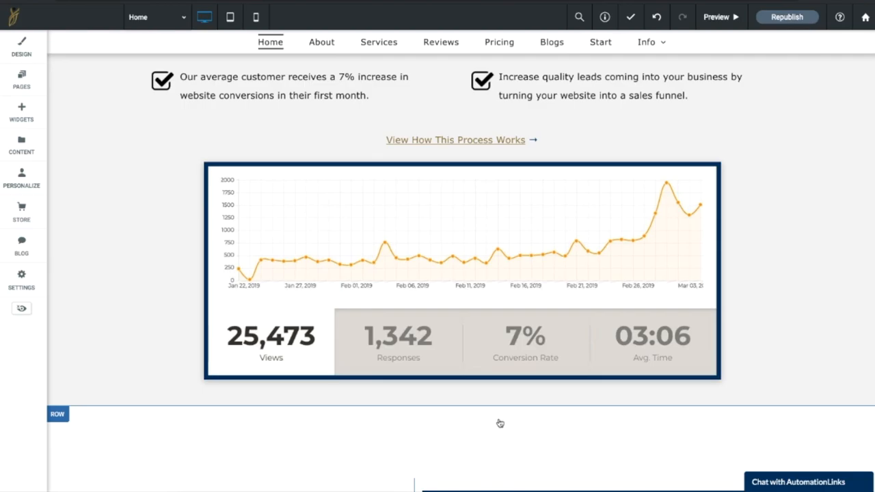